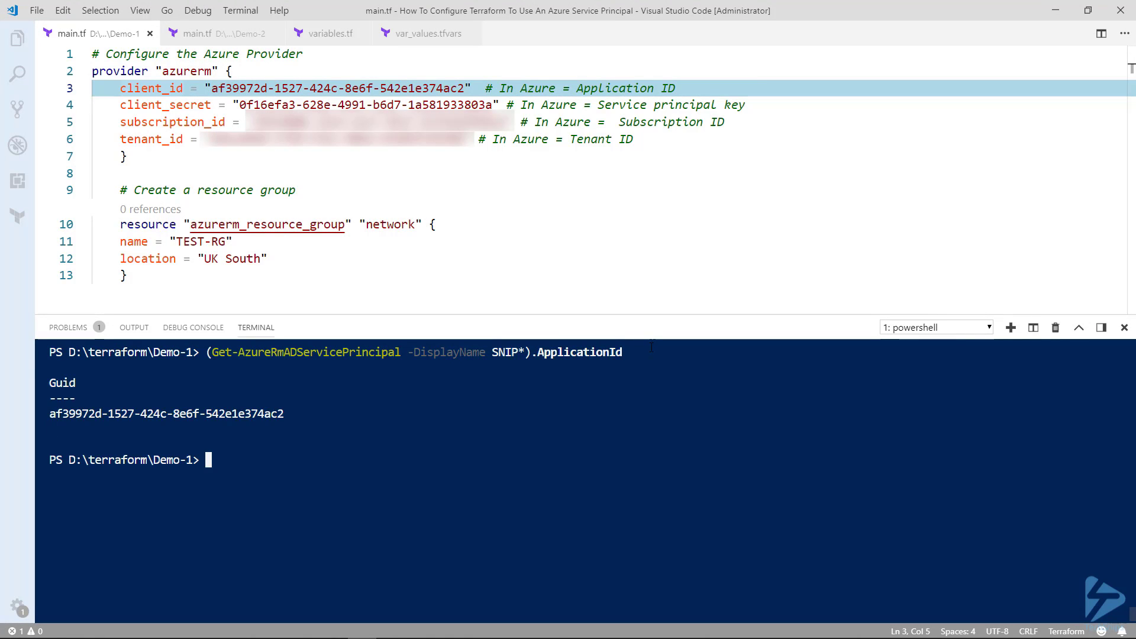
Step: Run Get-AzureRmSubscription and select the application, subscription and tenant IDs for the provider block
drag(47, 376, 285, 421)
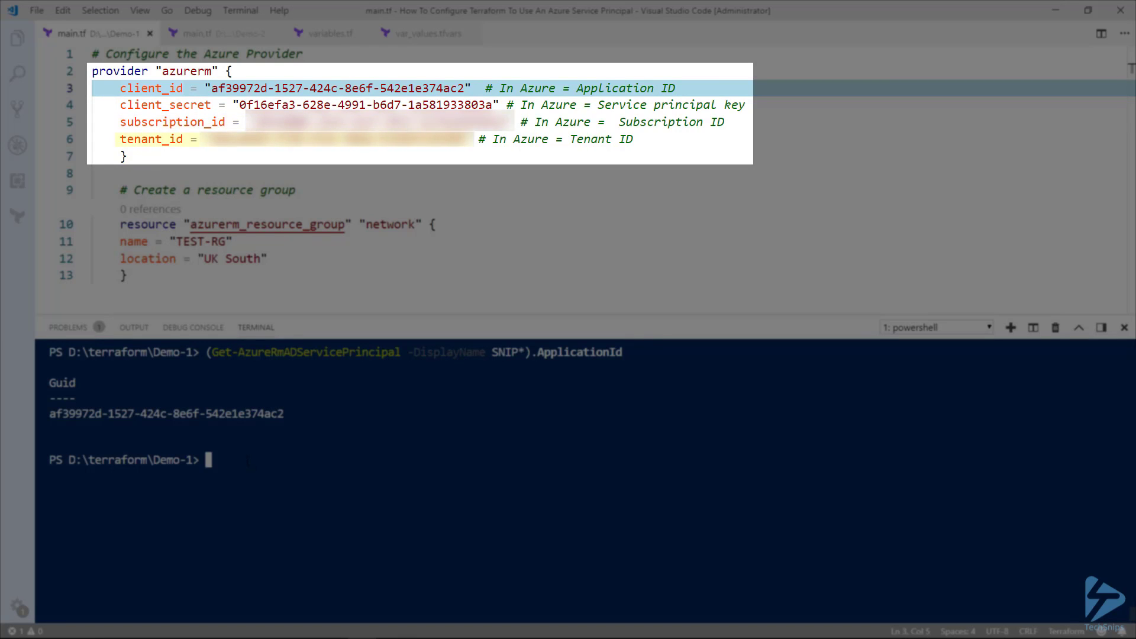
text(Get-AzureRmSubscription)
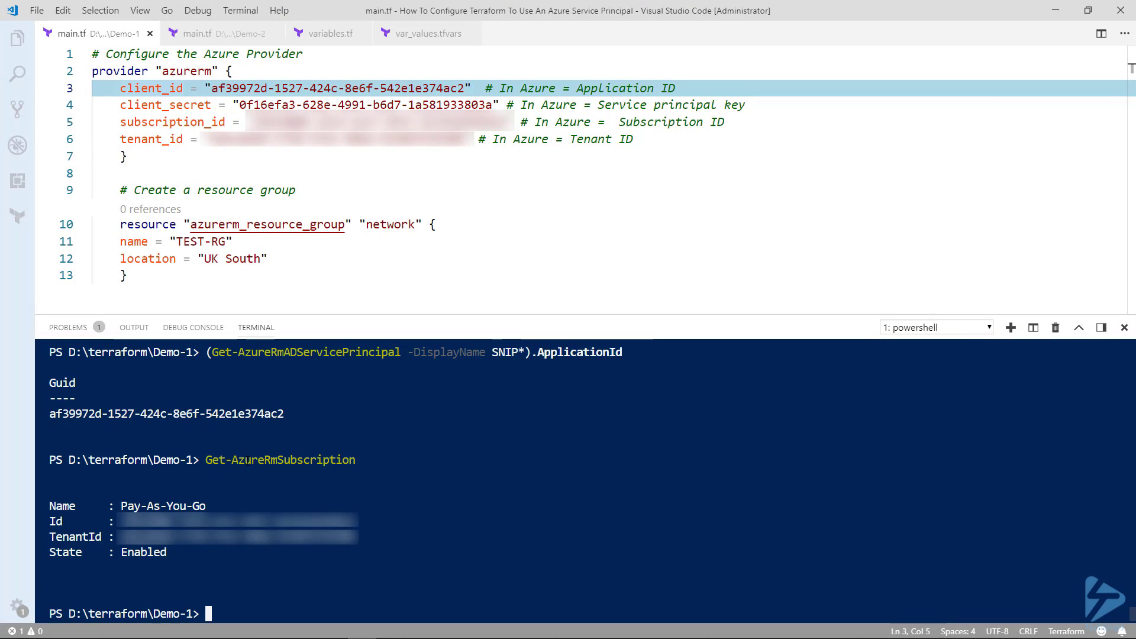
drag(47, 499, 356, 557)
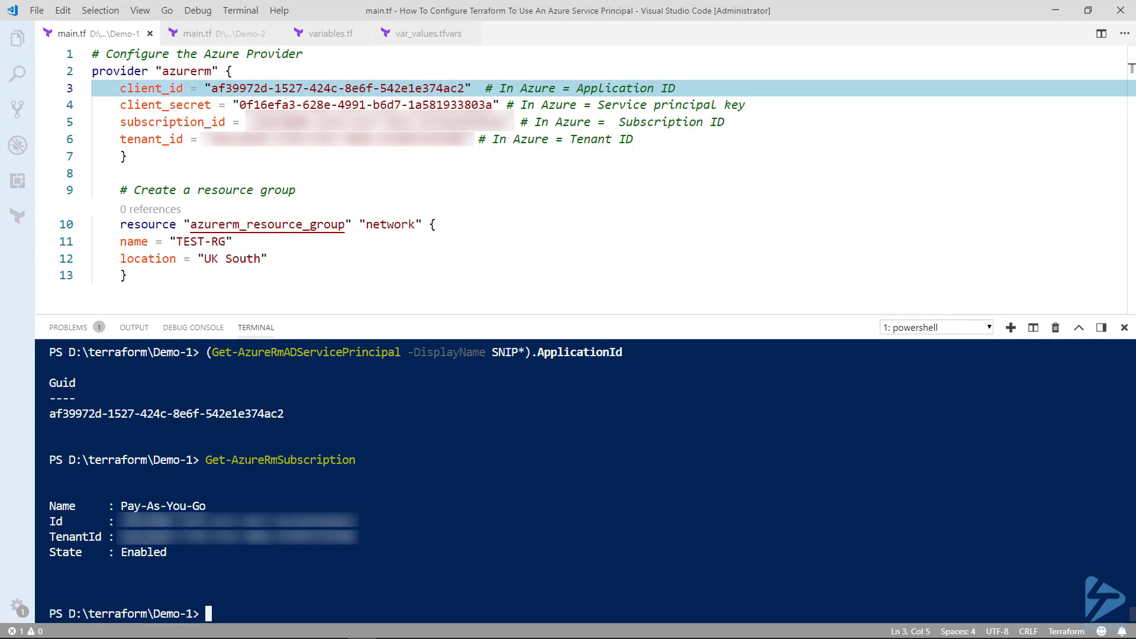
Step: Run terraform init then terraform plan, showing TEST-RG in uksouth to add
text(terraform init)
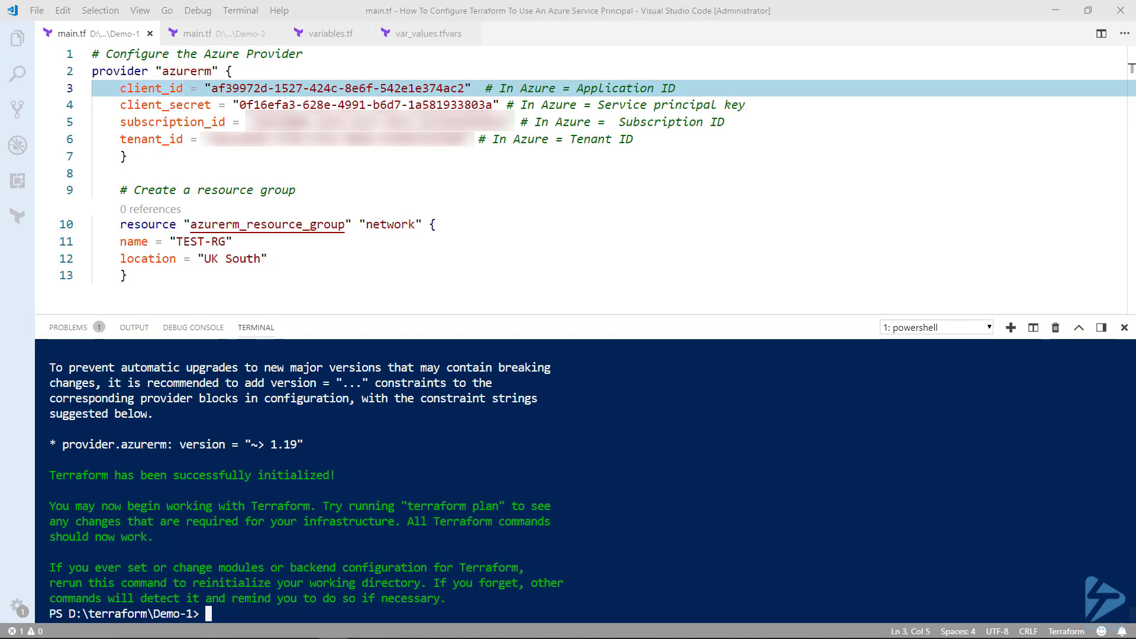
text(terraform plan)
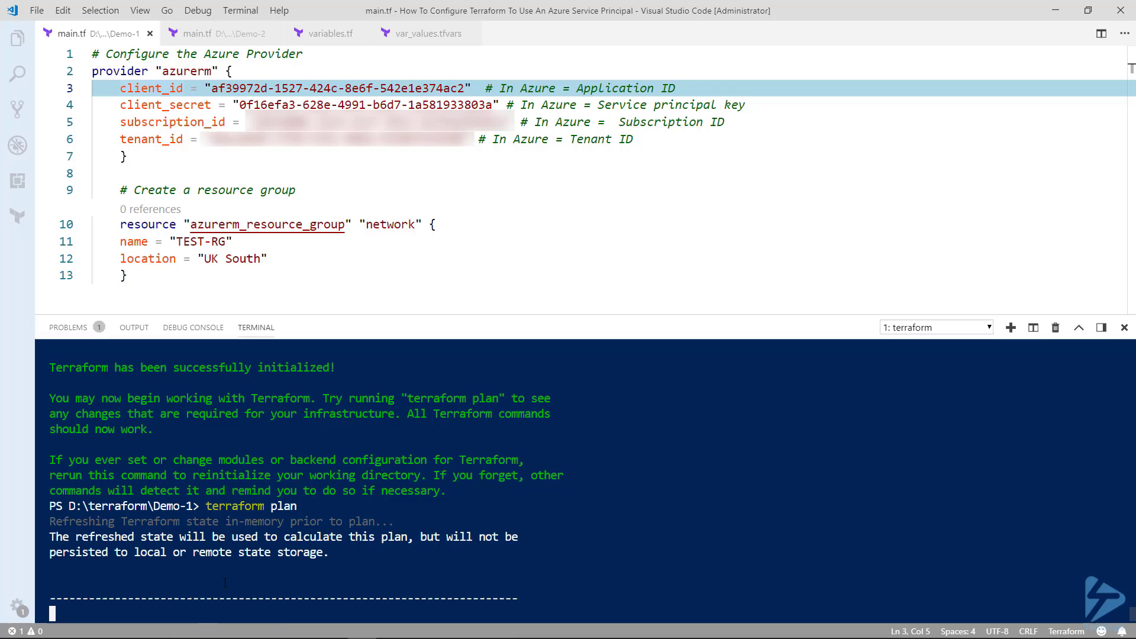
key(enter)
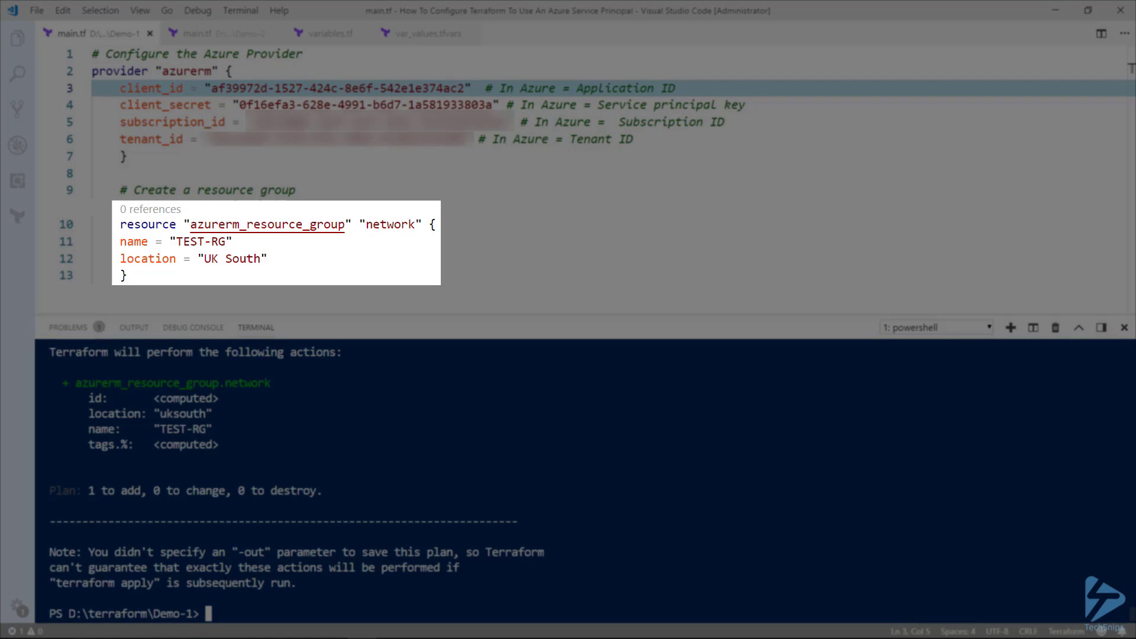
double_click(133, 242)
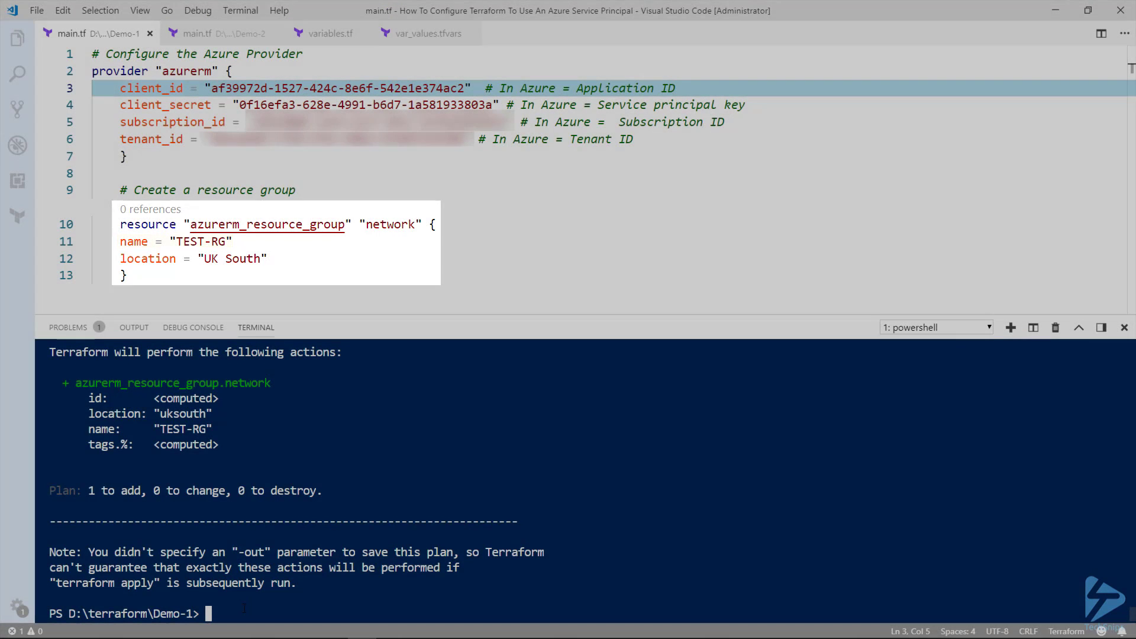
Step: Run terraform apply to create the TEST-RG resource group
text(terraform plan)
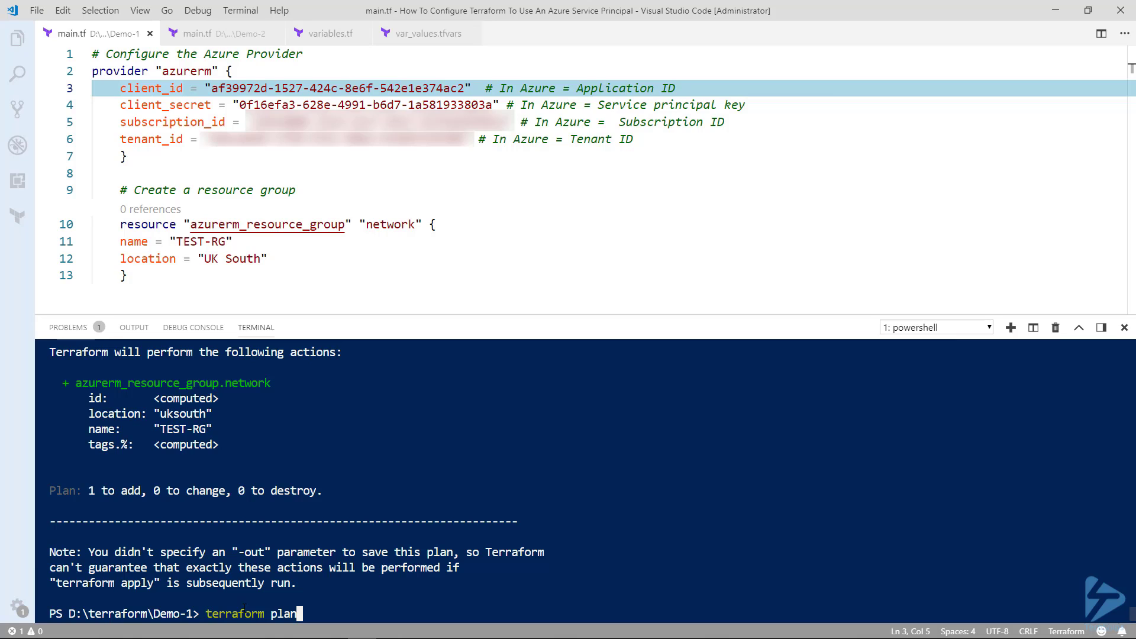
text(apply)
text(yes)
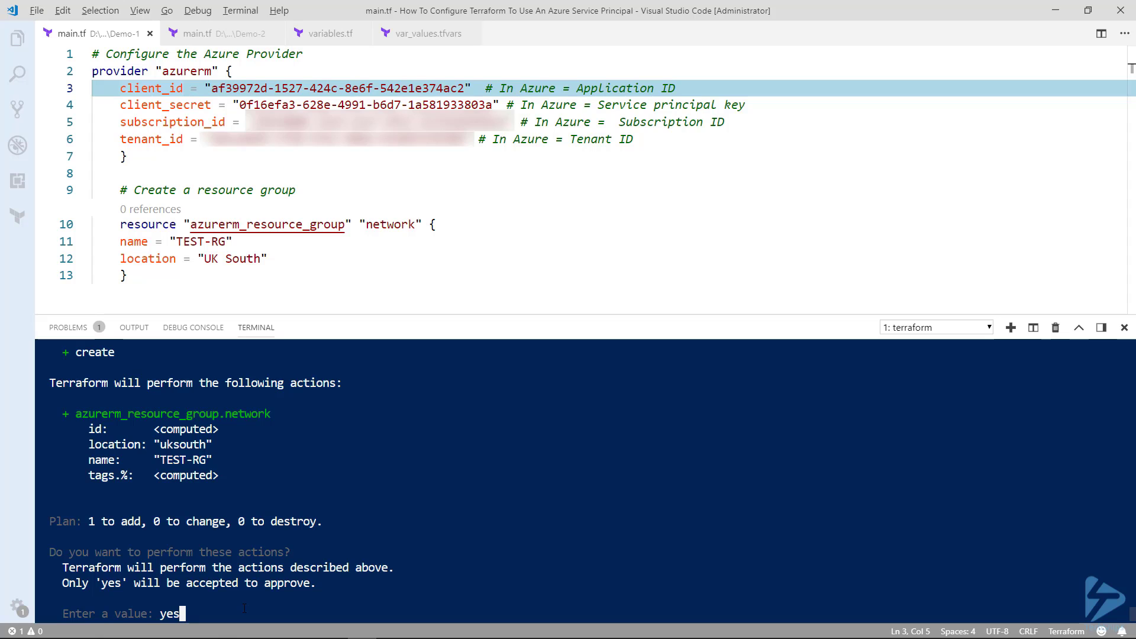
mouse_move(243, 607)
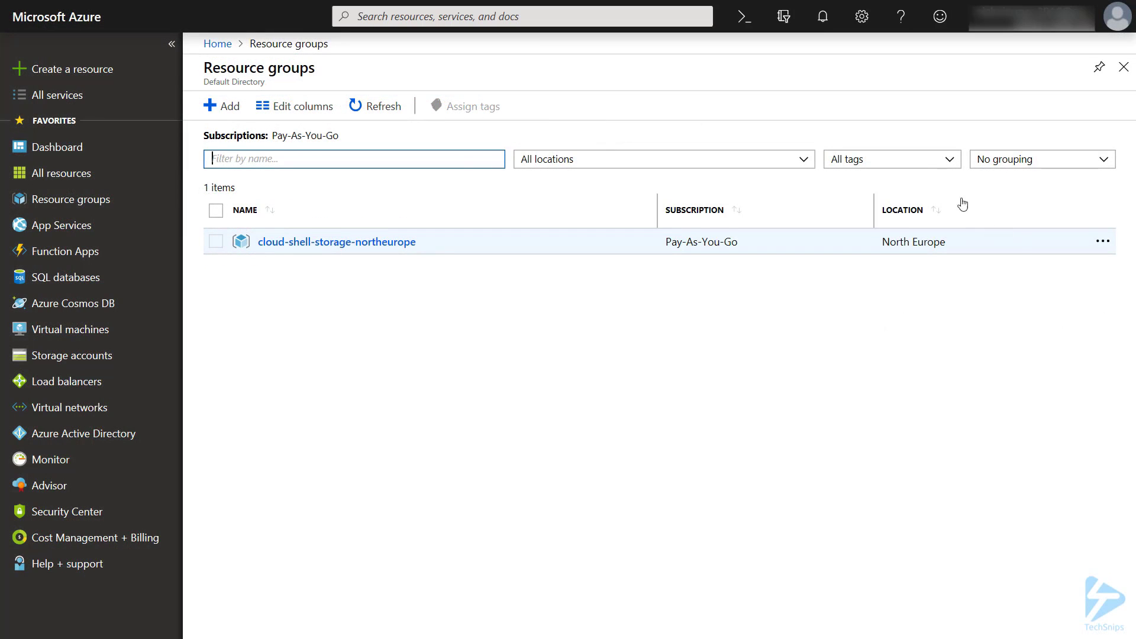
Step: Refresh the Azure portal Resource groups blade so TEST-RG appears
click(375, 105)
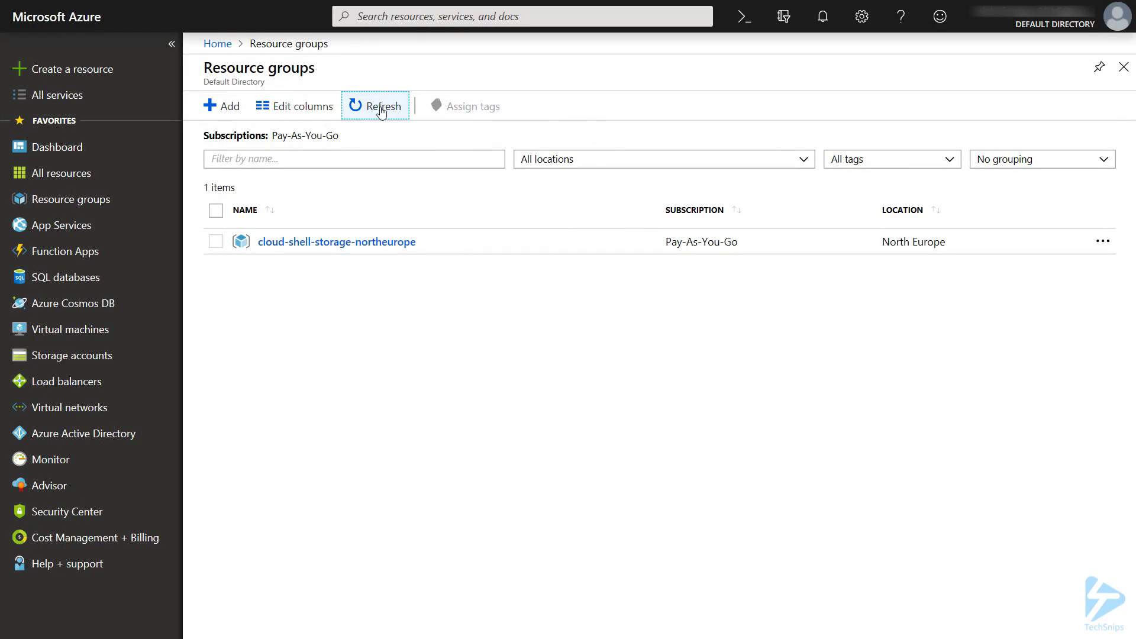
click(375, 106)
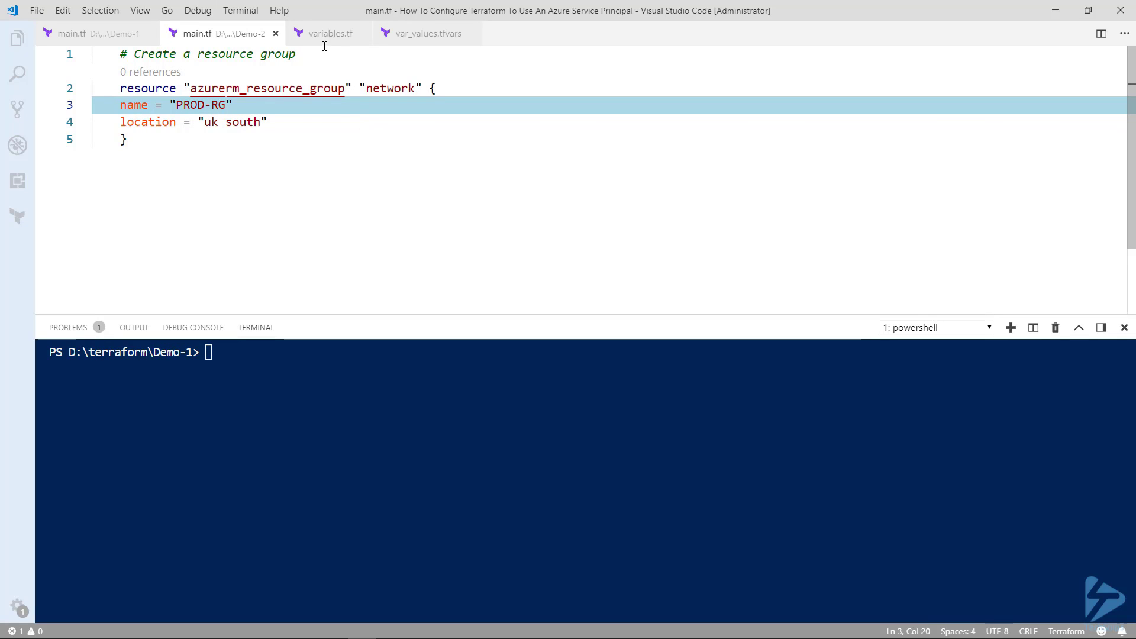
mouse_move(330, 33)
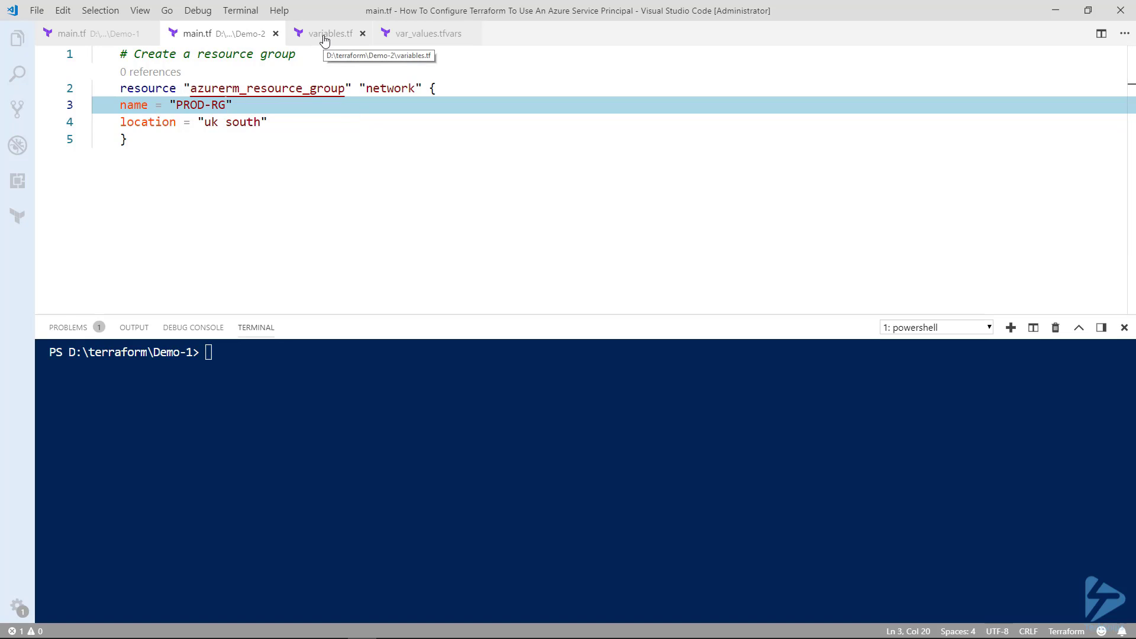
Step: Review variables.tf and var_values.tfvars with the client ID and secret, then return to Demo-2 main.tf
click(329, 33)
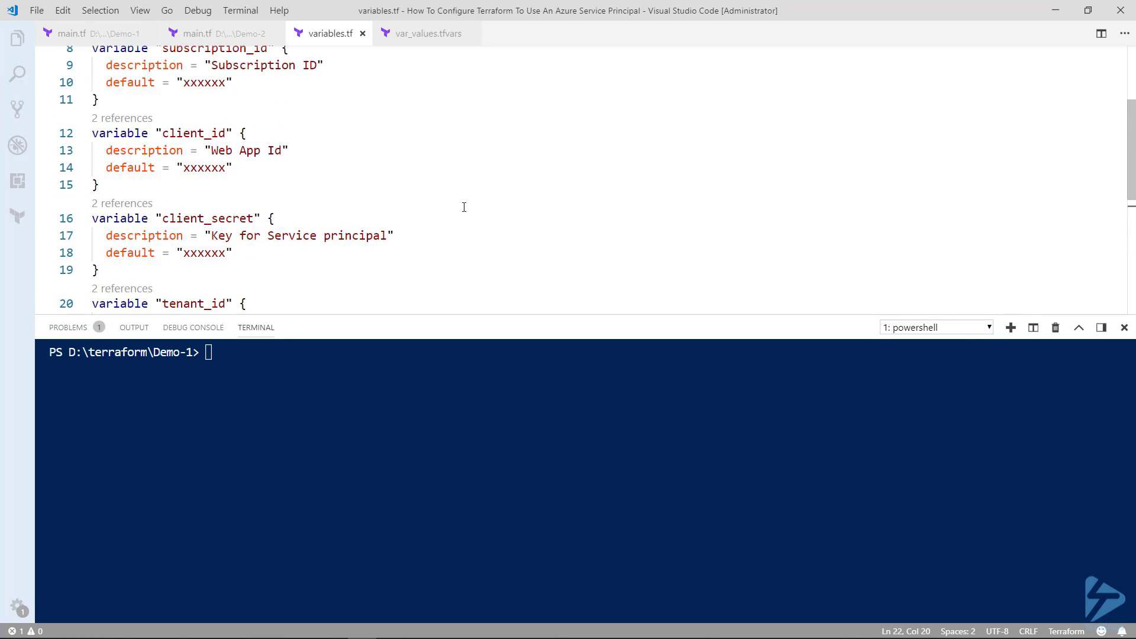
click(423, 34)
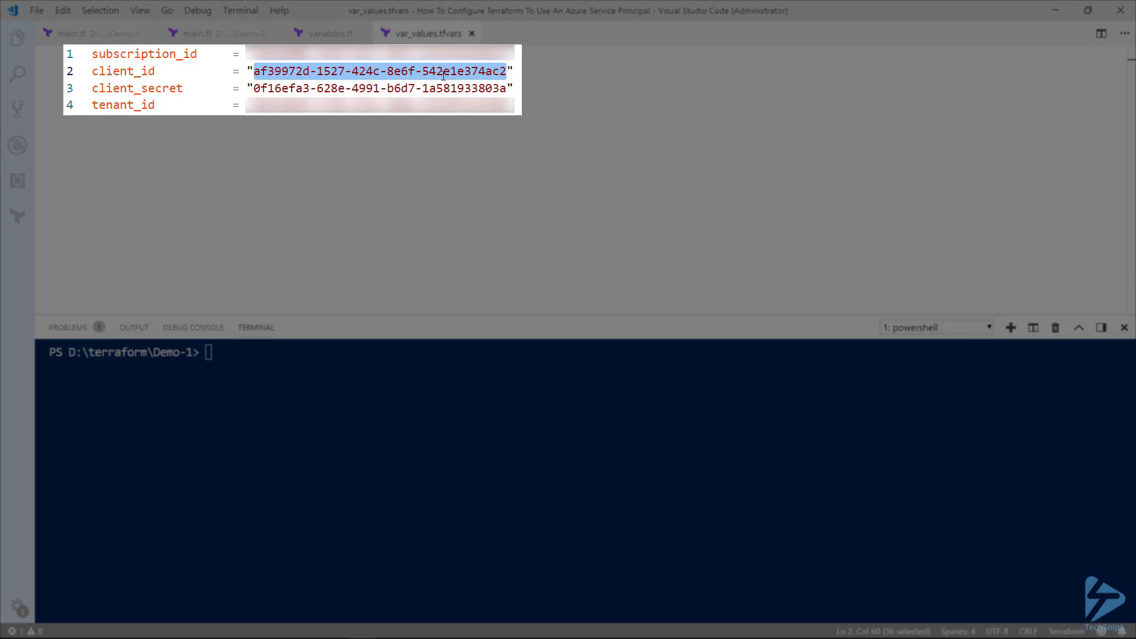
mouse_move(490, 118)
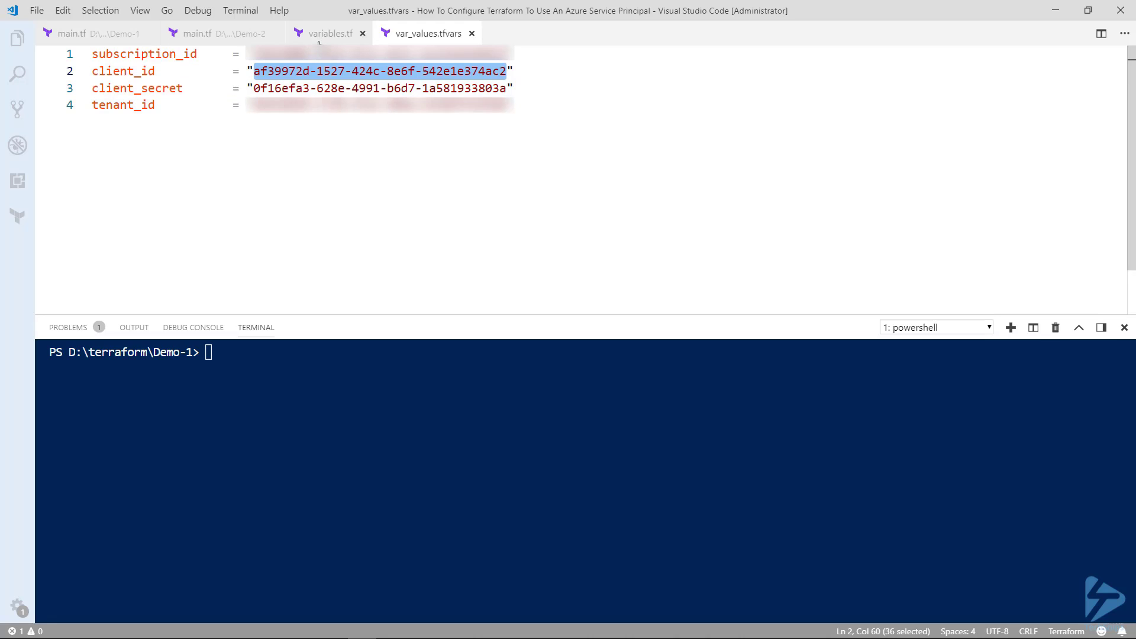
click(217, 34)
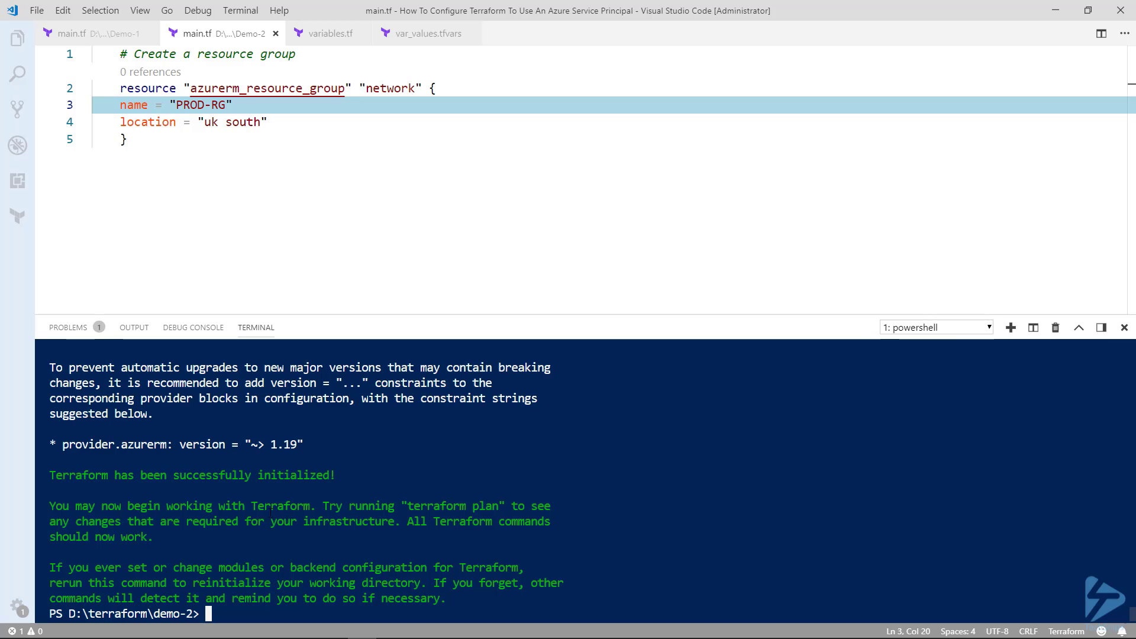
Step: Run terraform plan -var-file var_values.tfvars, showing PROD-RG in uksouth to add
text(terraform plan -var-file var_values.tfvars)
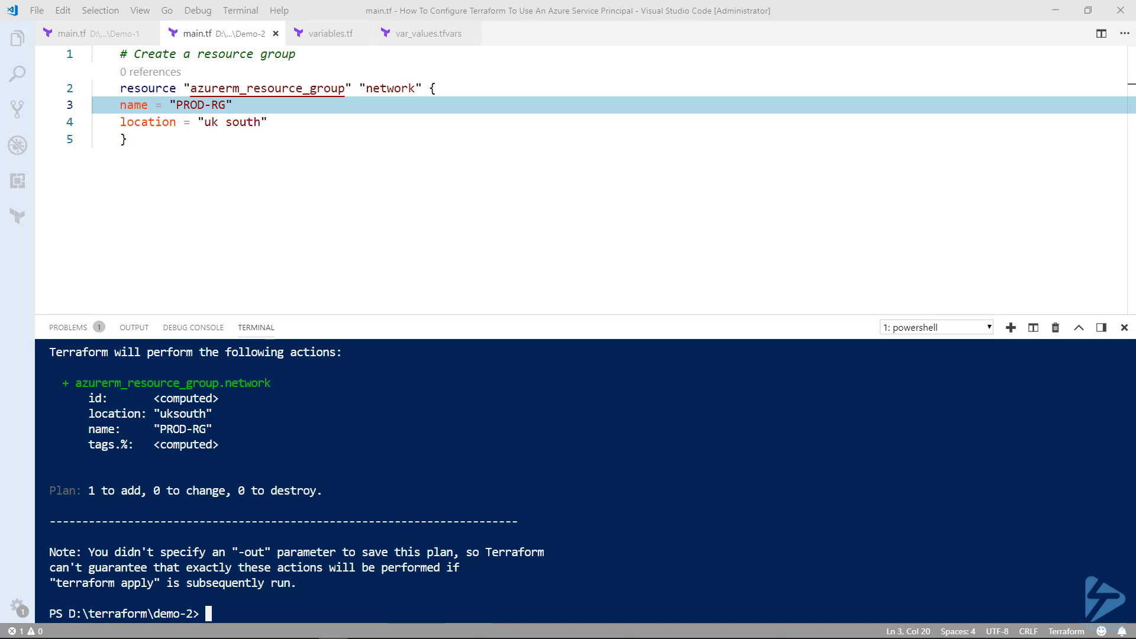
Step: Apply with var_values.tfvars, confirm yes, and refresh the portal to show PROD-RG beside TEST-RG
text(terraform apply -var-file var_values.tfvars)
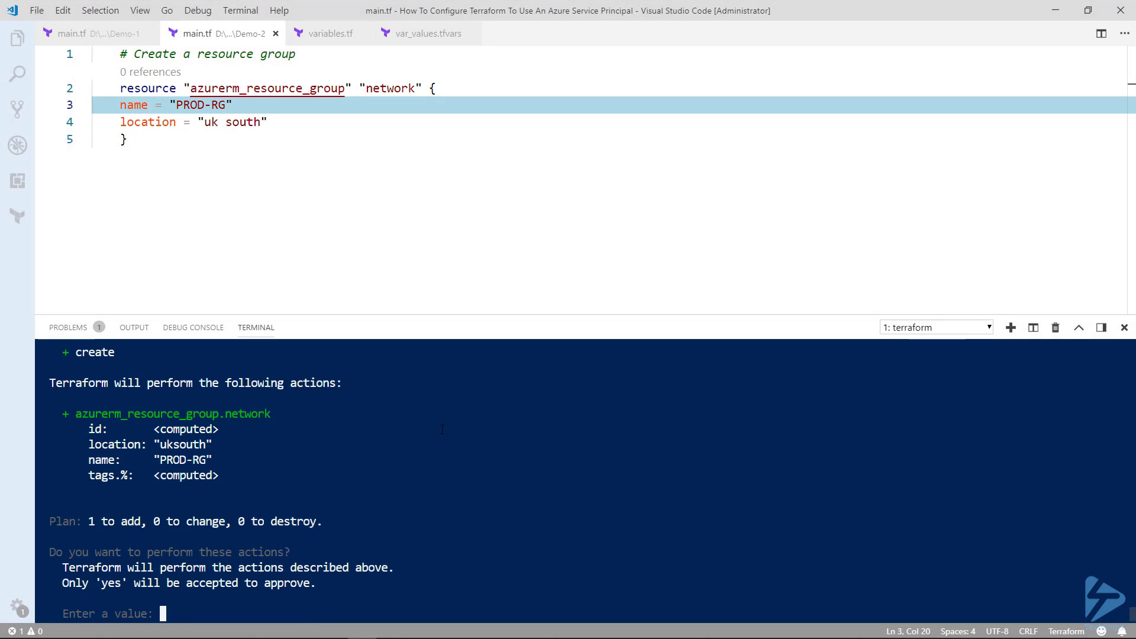
text(yes)
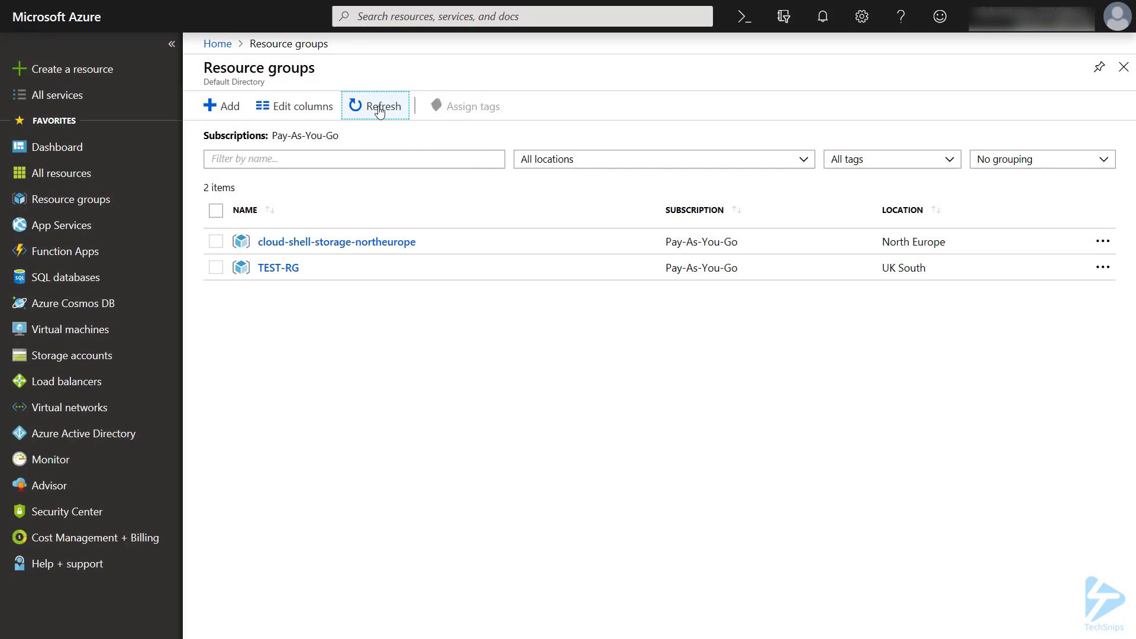
click(375, 105)
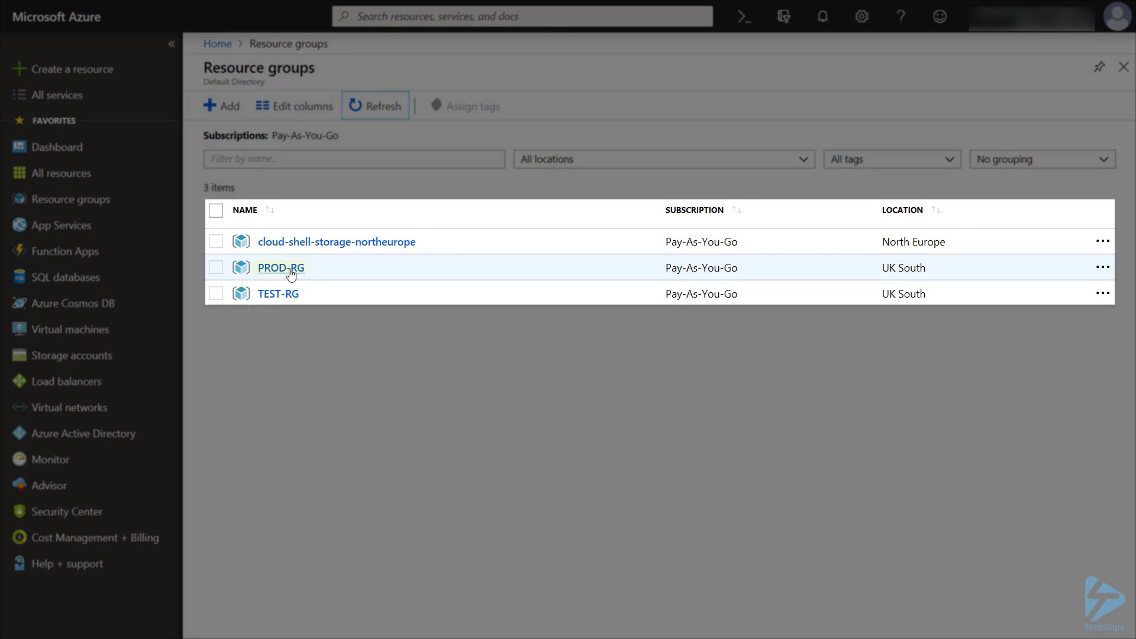